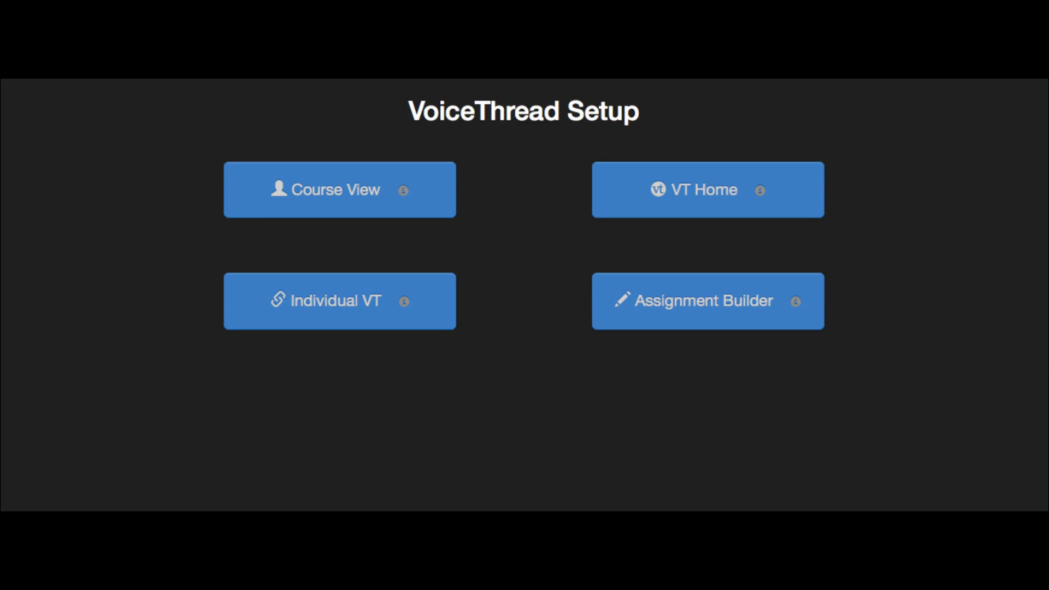
Share the individual VoiceThread Assignment #1 (poppy photo) with the whole class
left_click(339, 300)
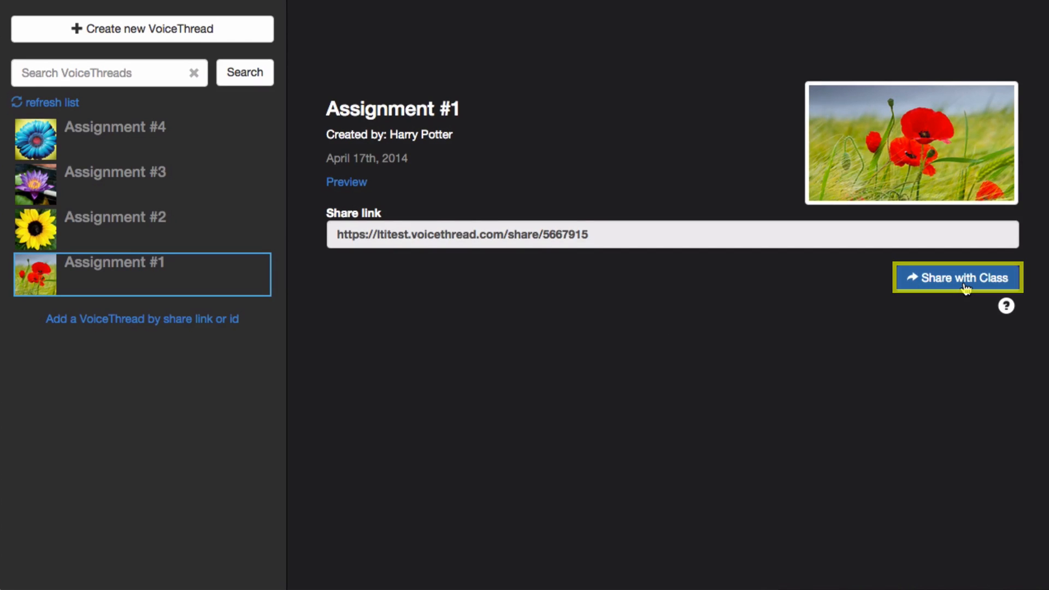
left_click(141, 29)
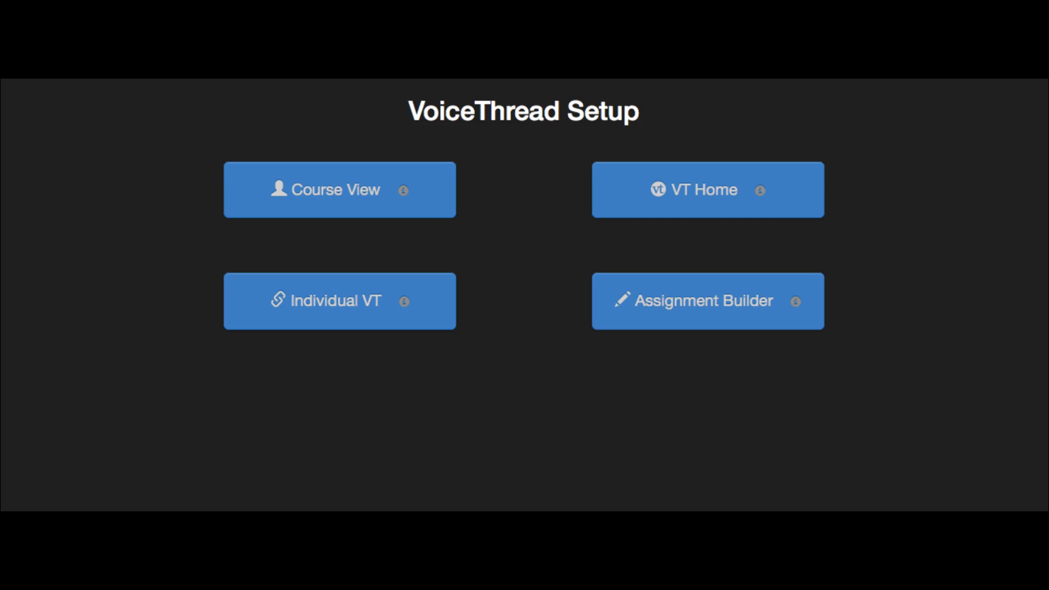
Start the Assignment Builder to list VoiceThreads to base the assignment on
left_click(338, 301)
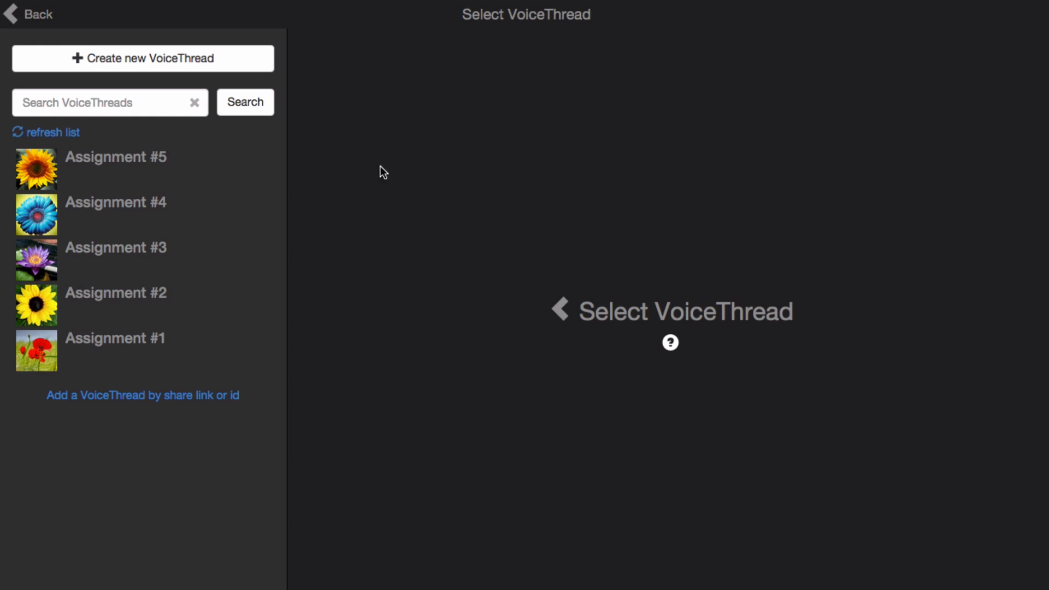
Choose Assignment #1 as the VoiceThread for the composition-comment assignment
left_click(115, 337)
type("Record 2 comments telling me how you would have changed the composition of this photograph.")
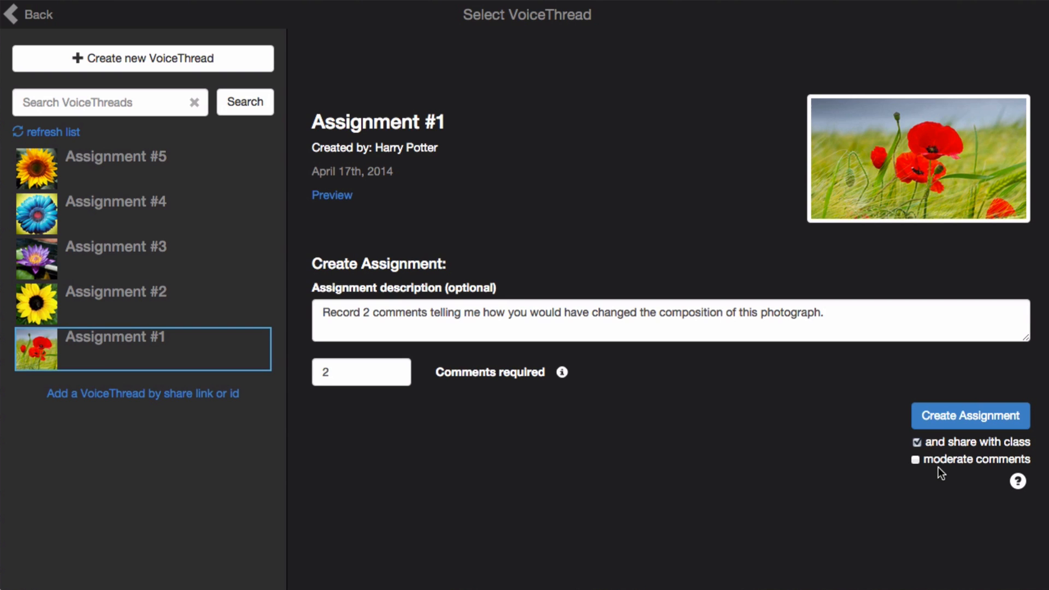